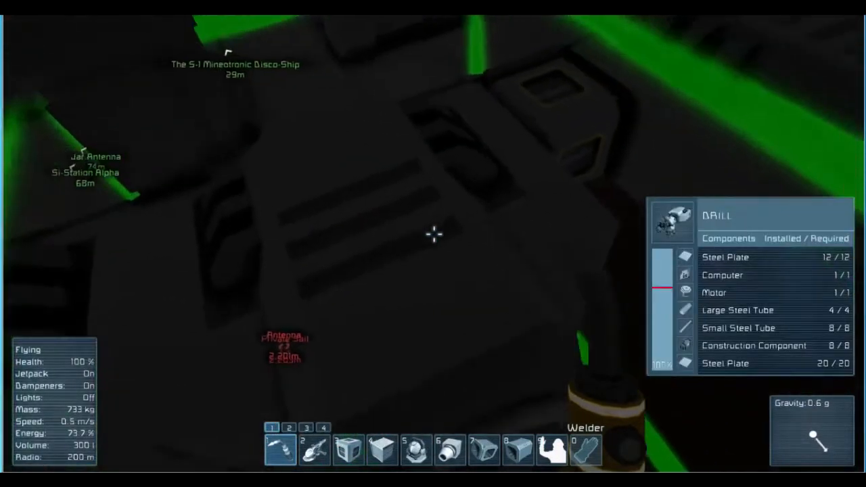
mouse_move(433, 235)
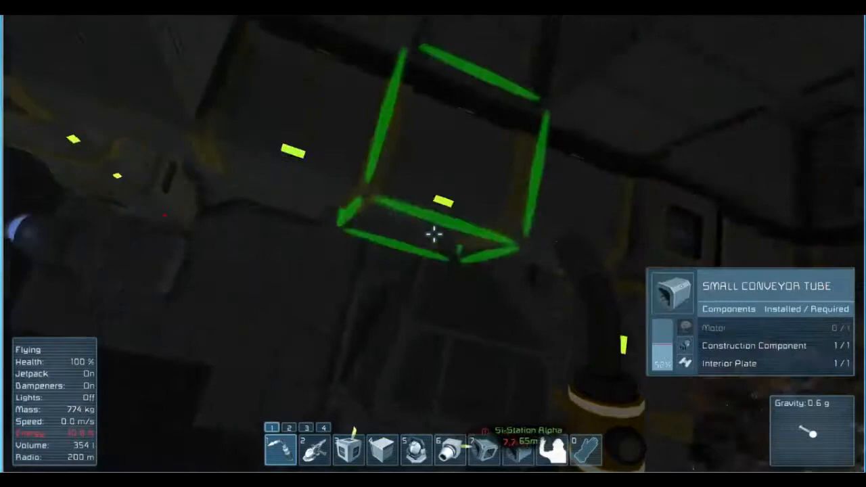
click(433, 234)
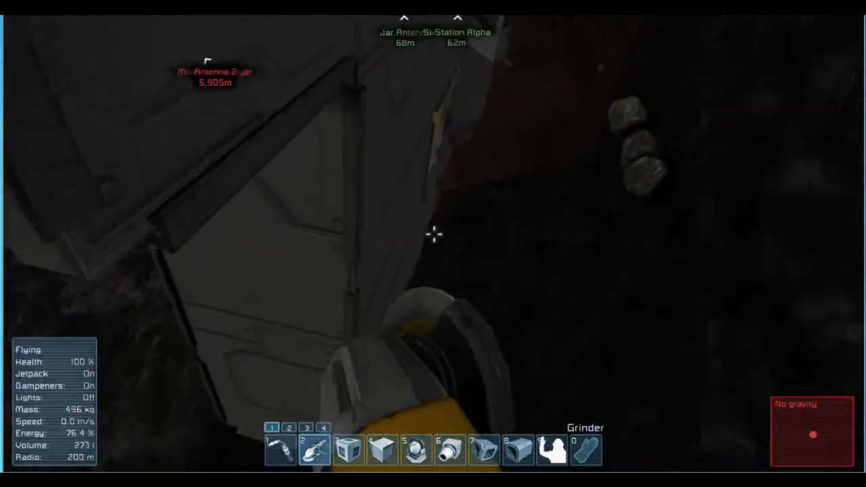
Step: Grind the light armour blocks off the mining ship's hull to salvage components
click(433, 236)
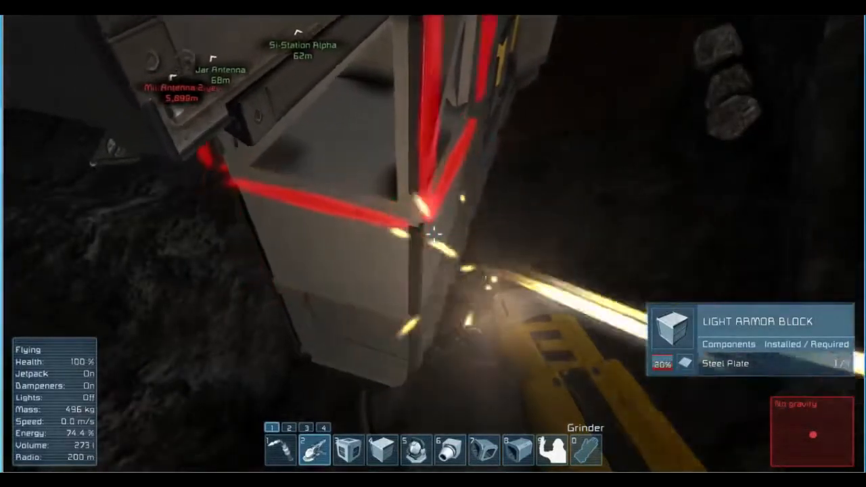
click(433, 244)
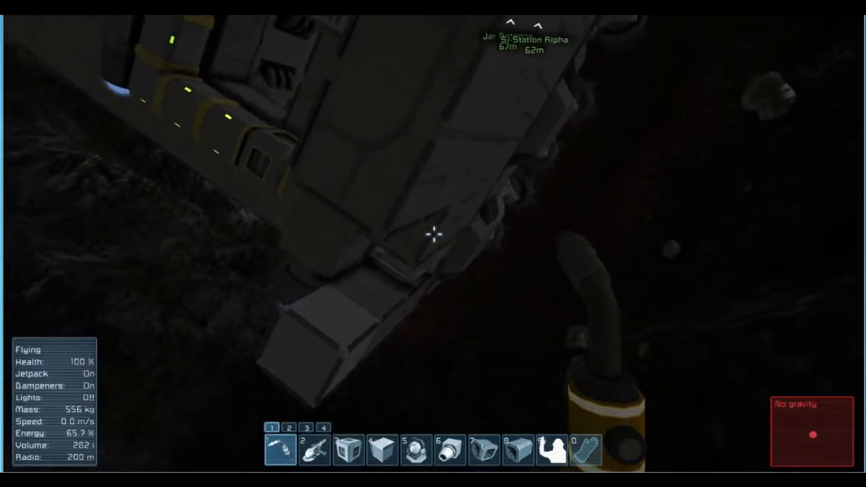
Step: Open the G block catalogue and pick a building block for the toolbar
key(g)
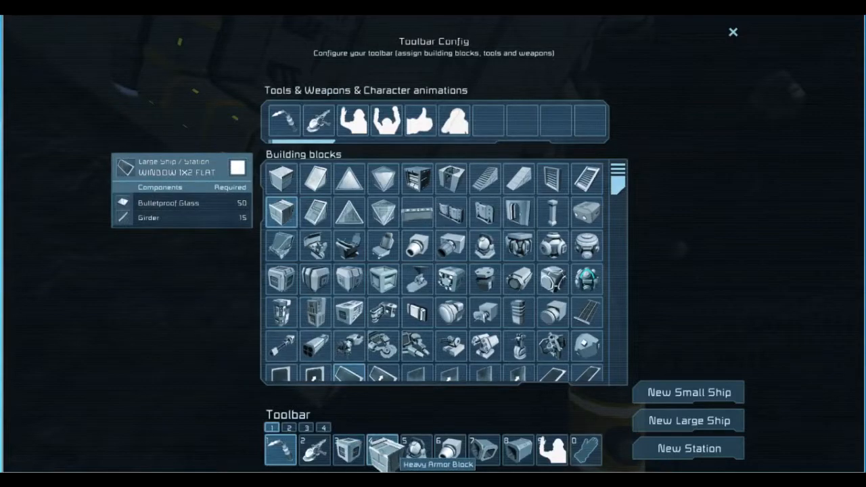
click(732, 32)
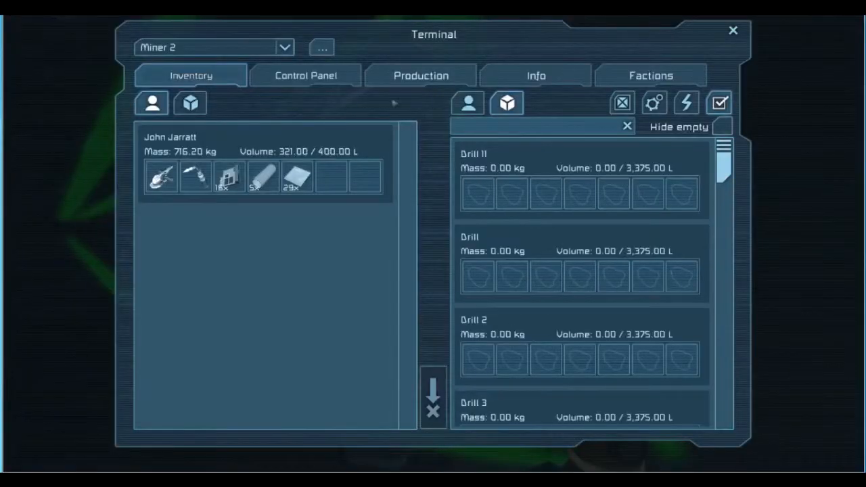
click(305, 75)
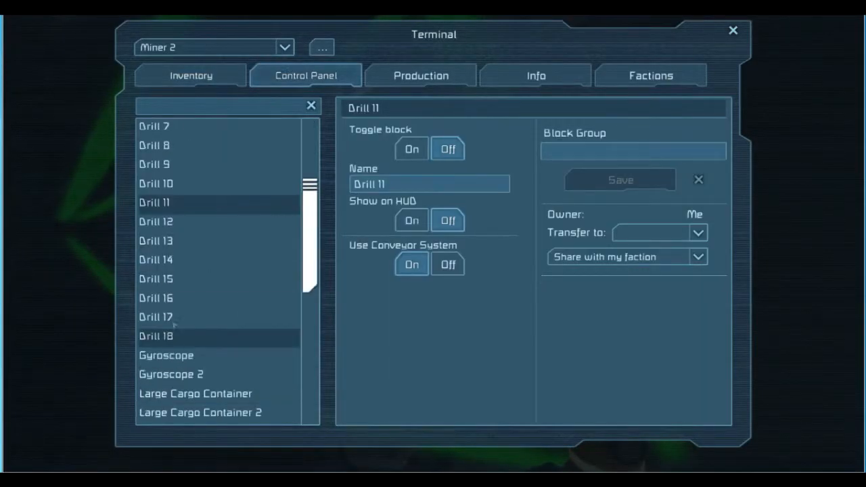
click(156, 317)
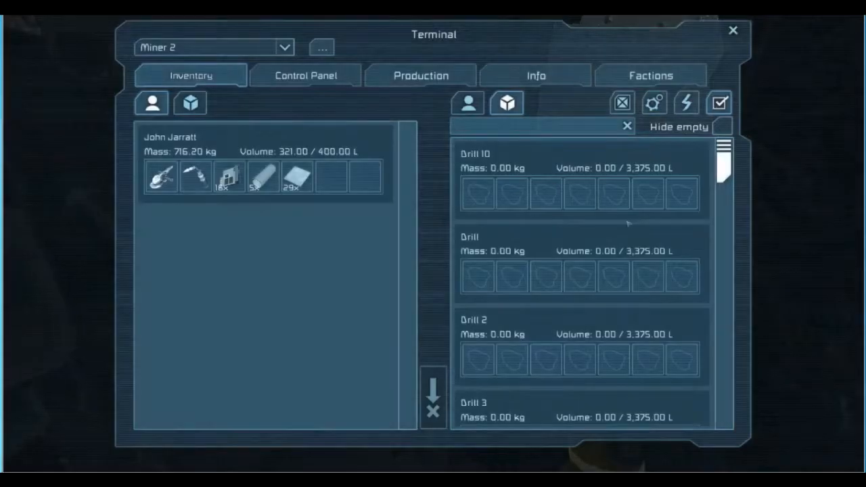
Step: In the Control Panel, scroll the block list and select another drill to inspect
click(305, 75)
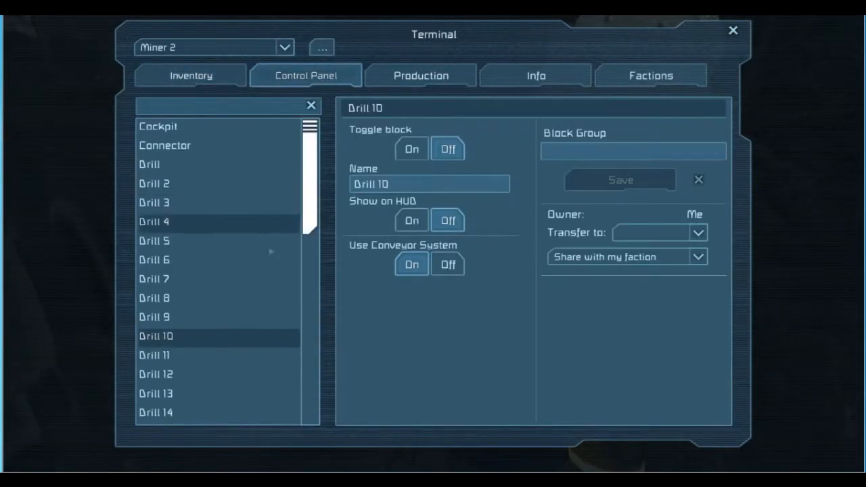
scroll(down, 3)
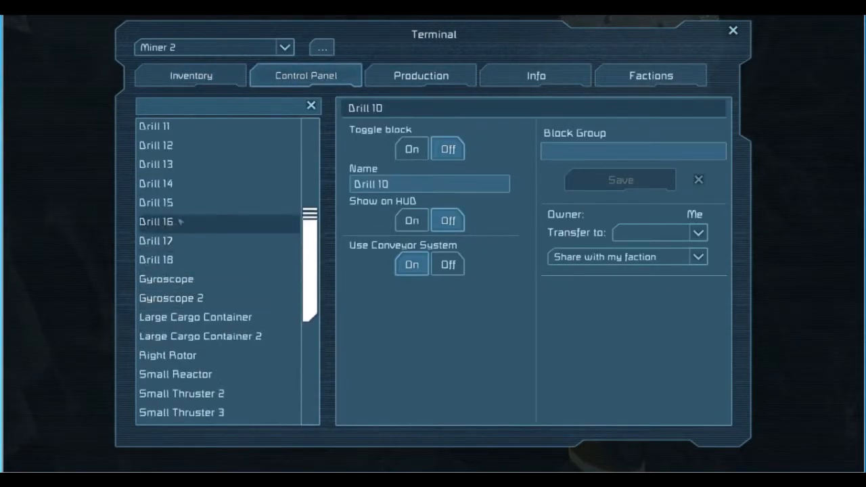
click(155, 241)
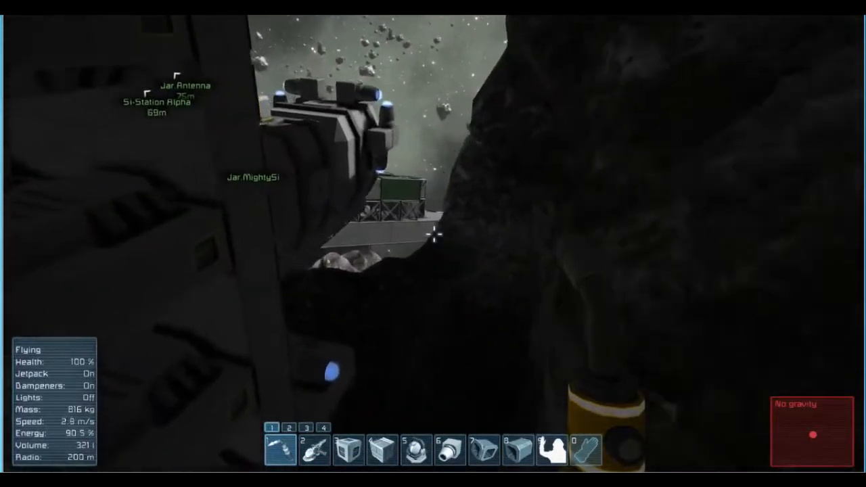
Step: Reopen Miner 2's terminal with K
key(k)
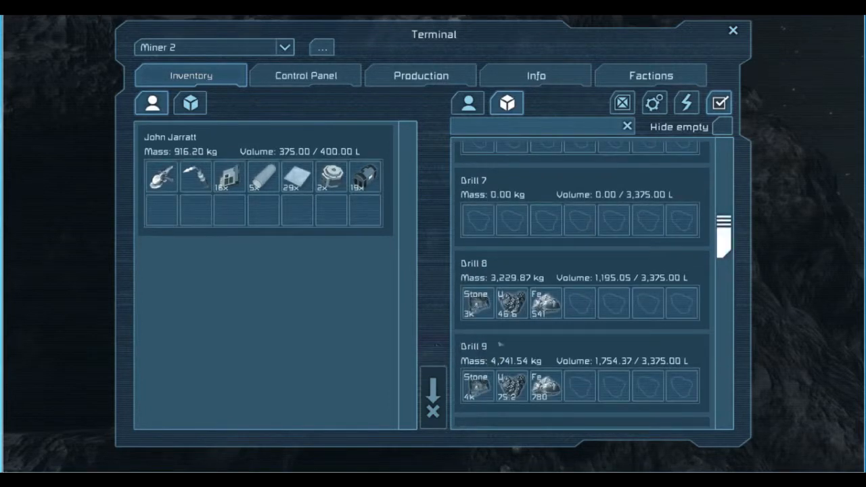
Step: Compare drill inventories: Drill 7 empty, Drills 8 and 9 holding stone, uranium, iron
click(733, 30)
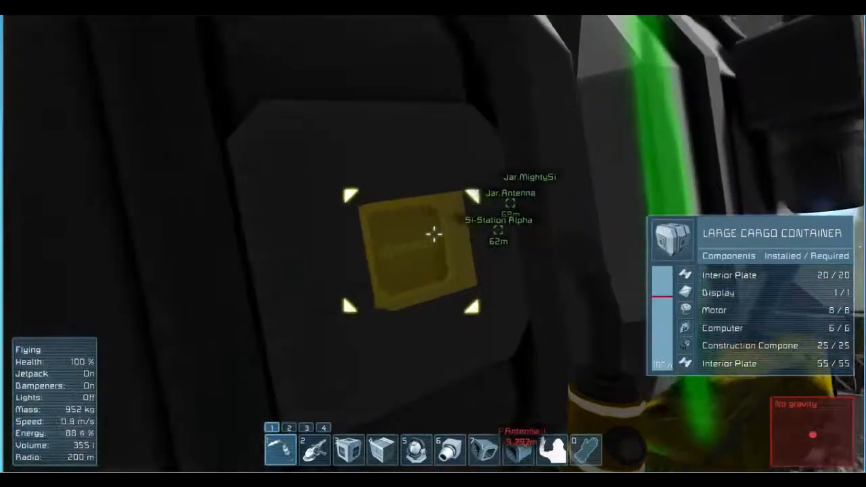
Step: Open the G block catalogue after reaching the large cargo container
key(g)
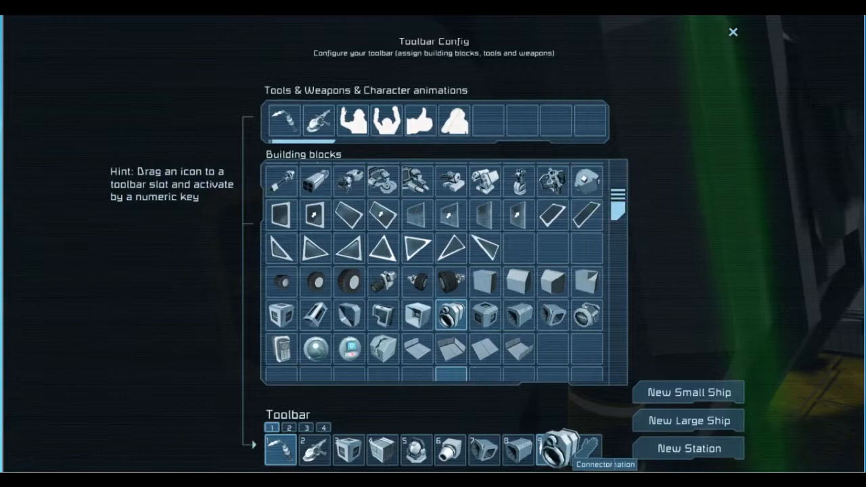
Step: Put the Connector in toolbar slot 9 and equip it facing the cargo container
click(733, 32)
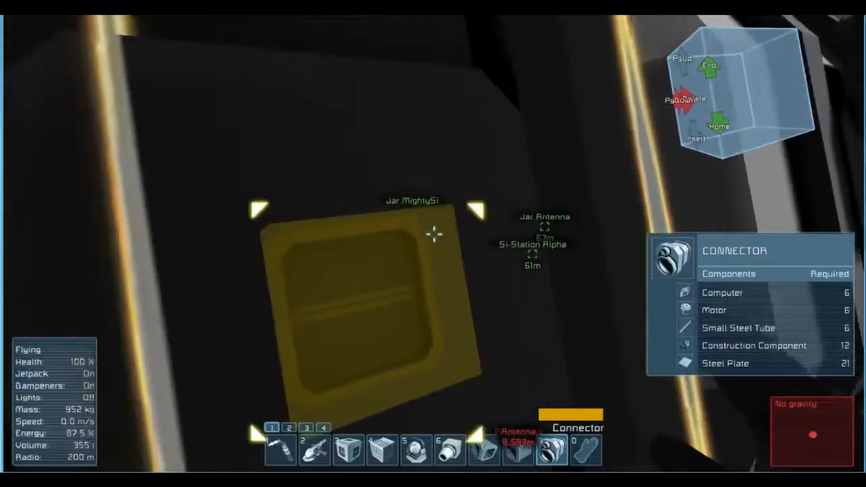